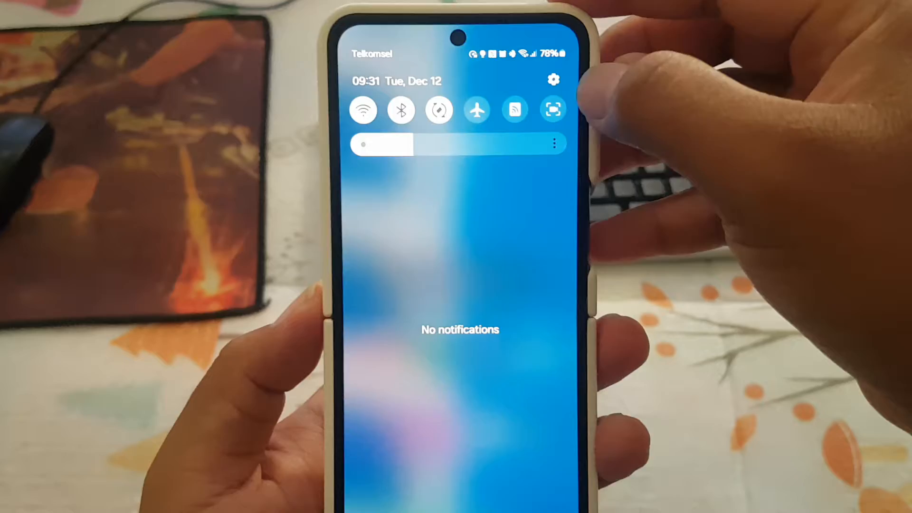
Go from Settings through General management to the Samsung Keyboard settings
{"action": "left_click", "coordinate": [554, 80]}
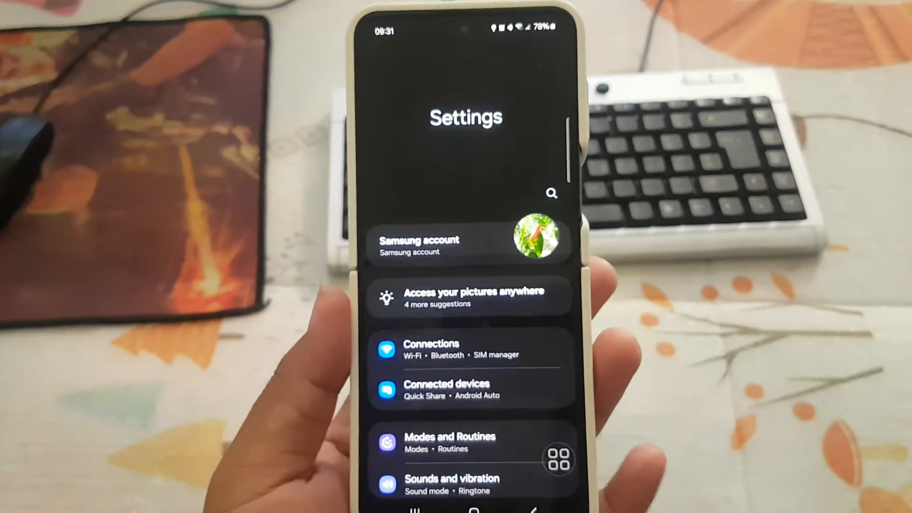
{"action": "scroll", "scroll_direction": "down", "scroll_amount": 3}
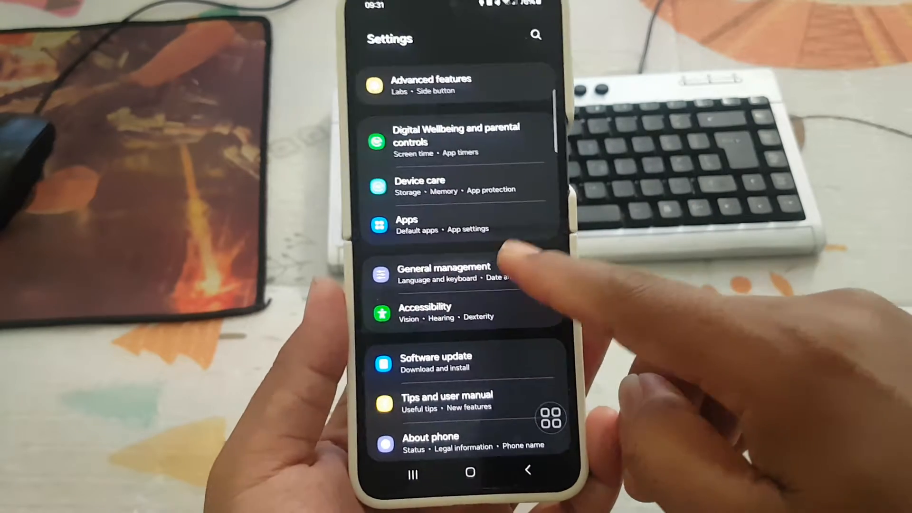
{"action": "left_click", "coordinate": [440, 271]}
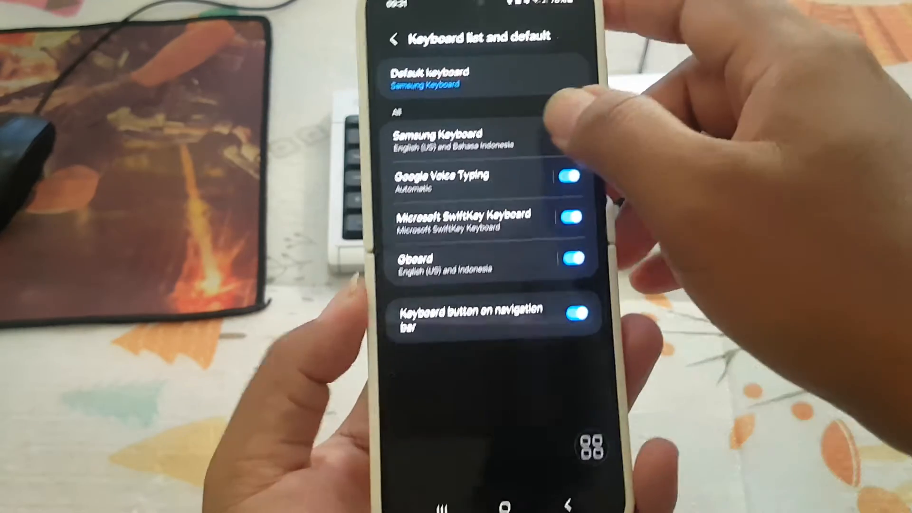
{"action": "left_click", "coordinate": [454, 138]}
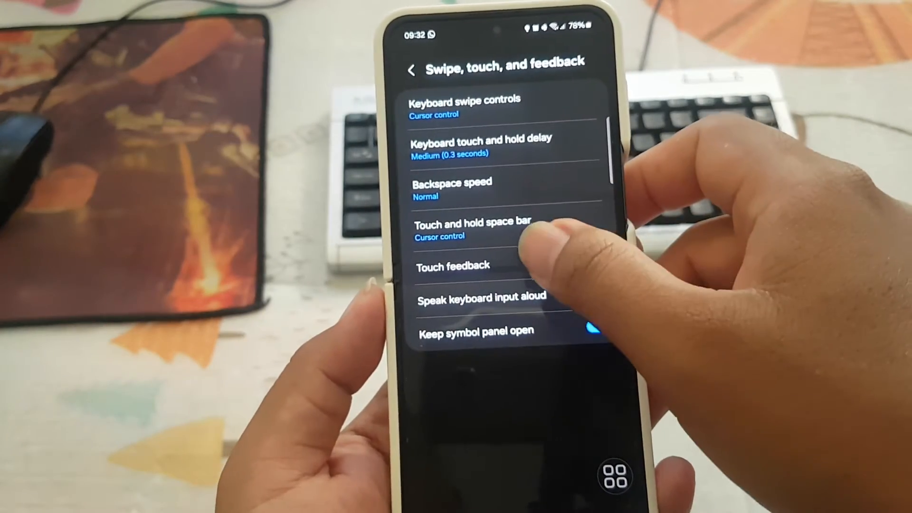
Open Samsung Keyboard's Touch feedback page with Sound, Vibration and Character preview switches
{"action": "left_click", "coordinate": [453, 265]}
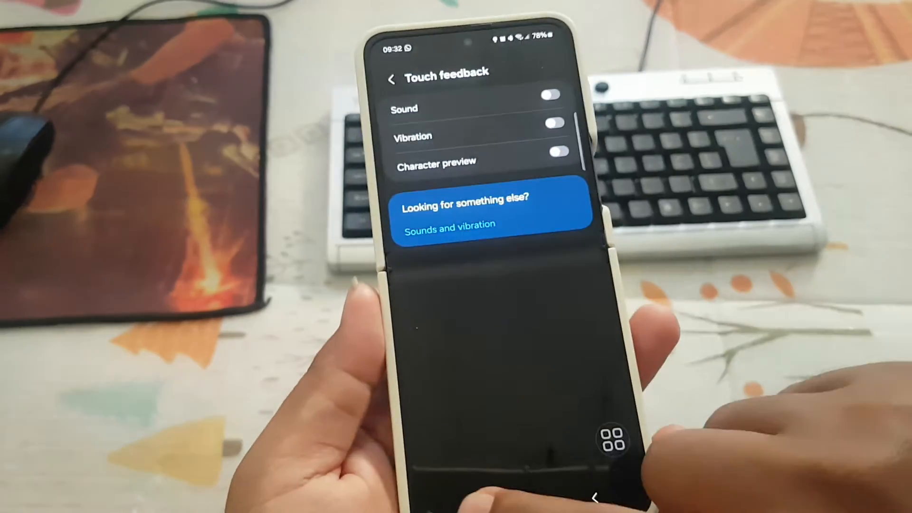